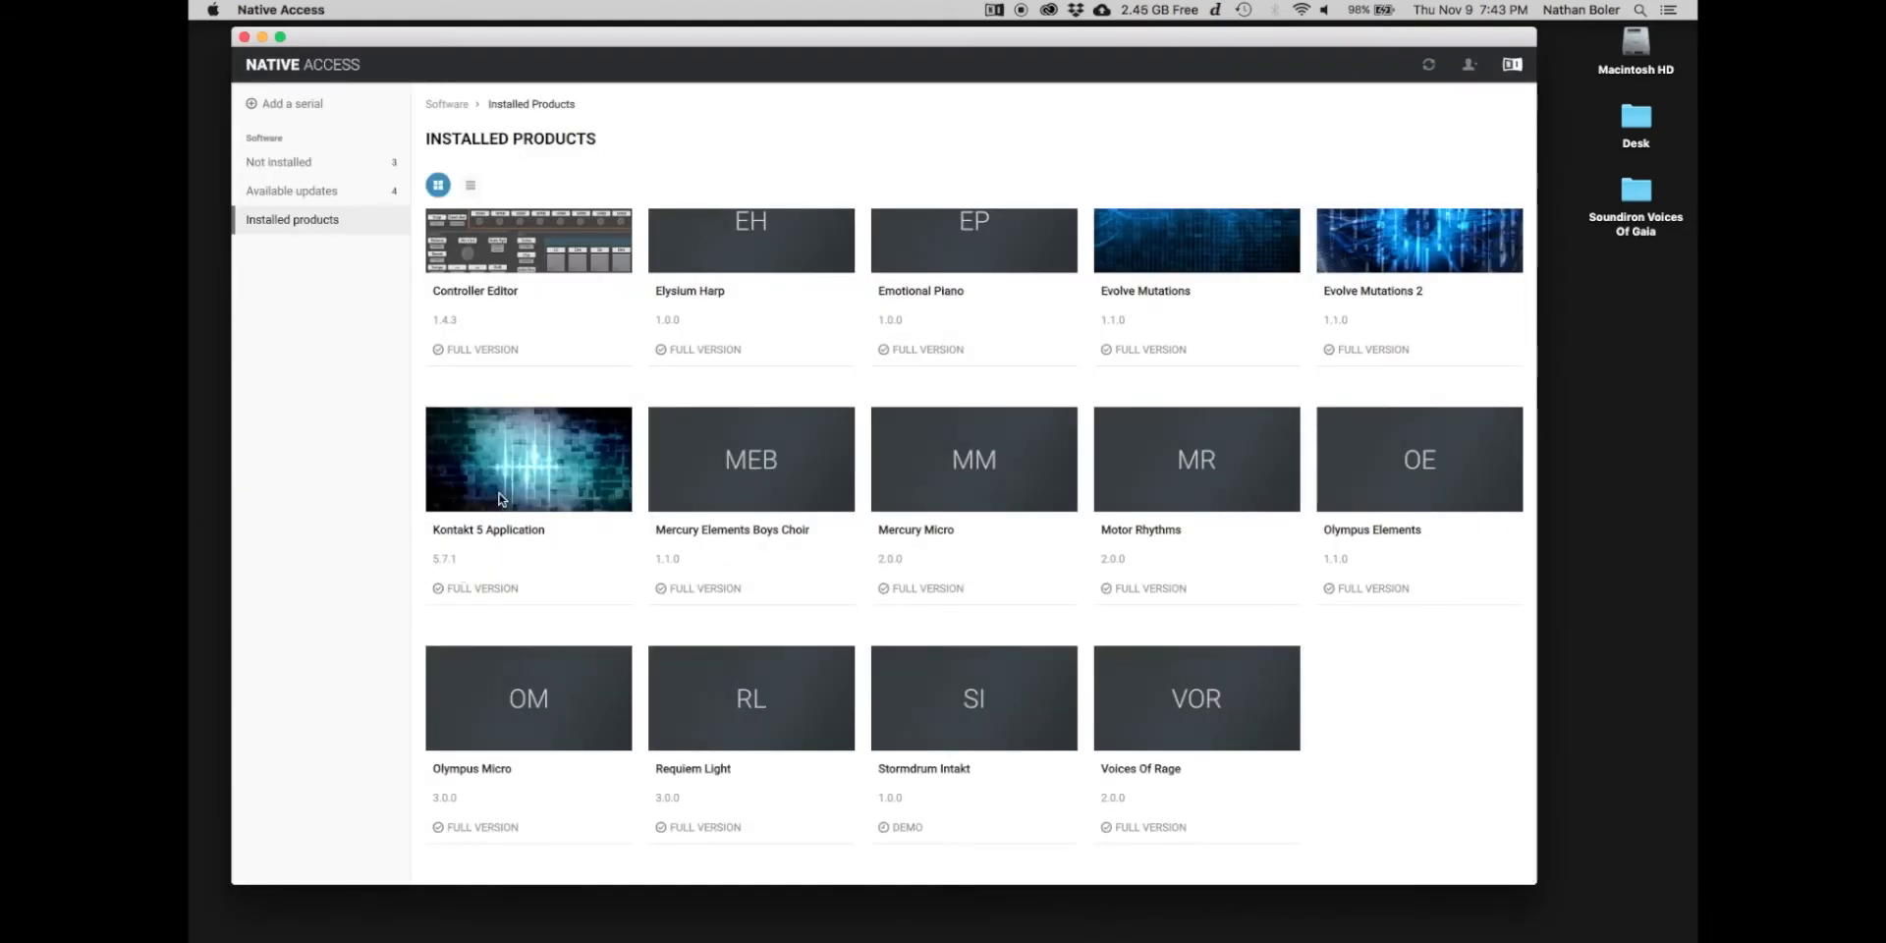
# Review the Kontakt 5 Application product details and close them
pyautogui.click(526, 458)
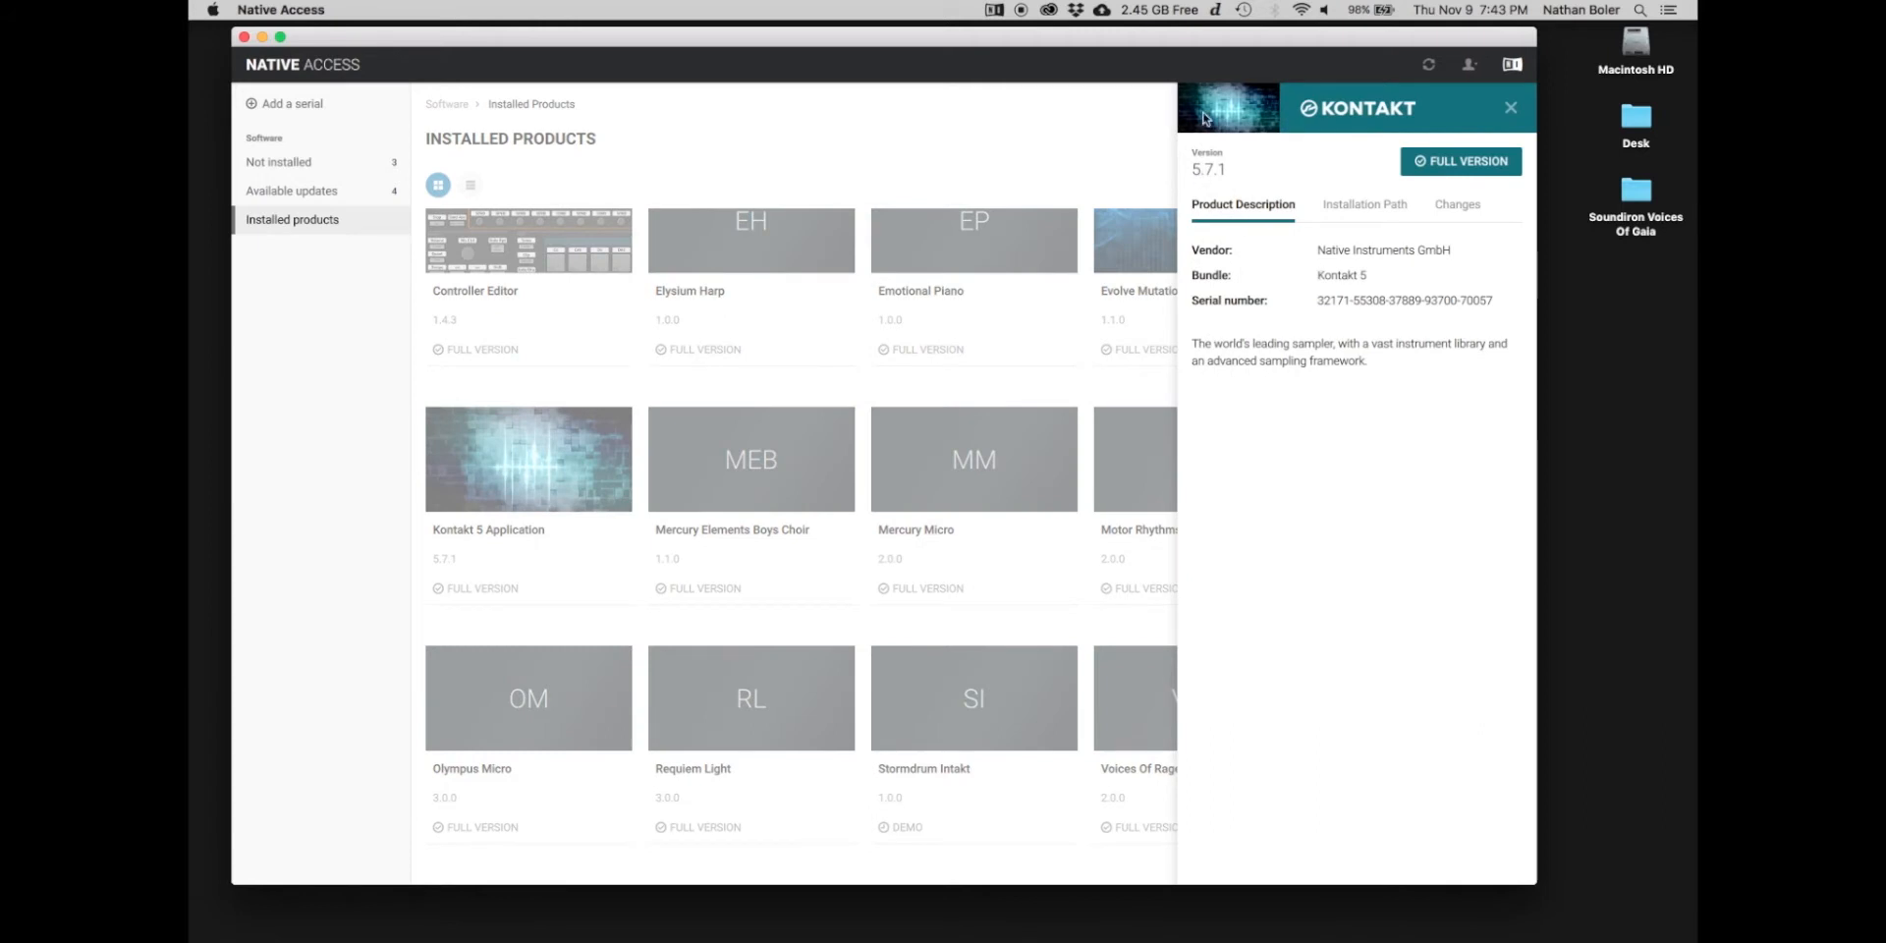
pyautogui.click(1510, 108)
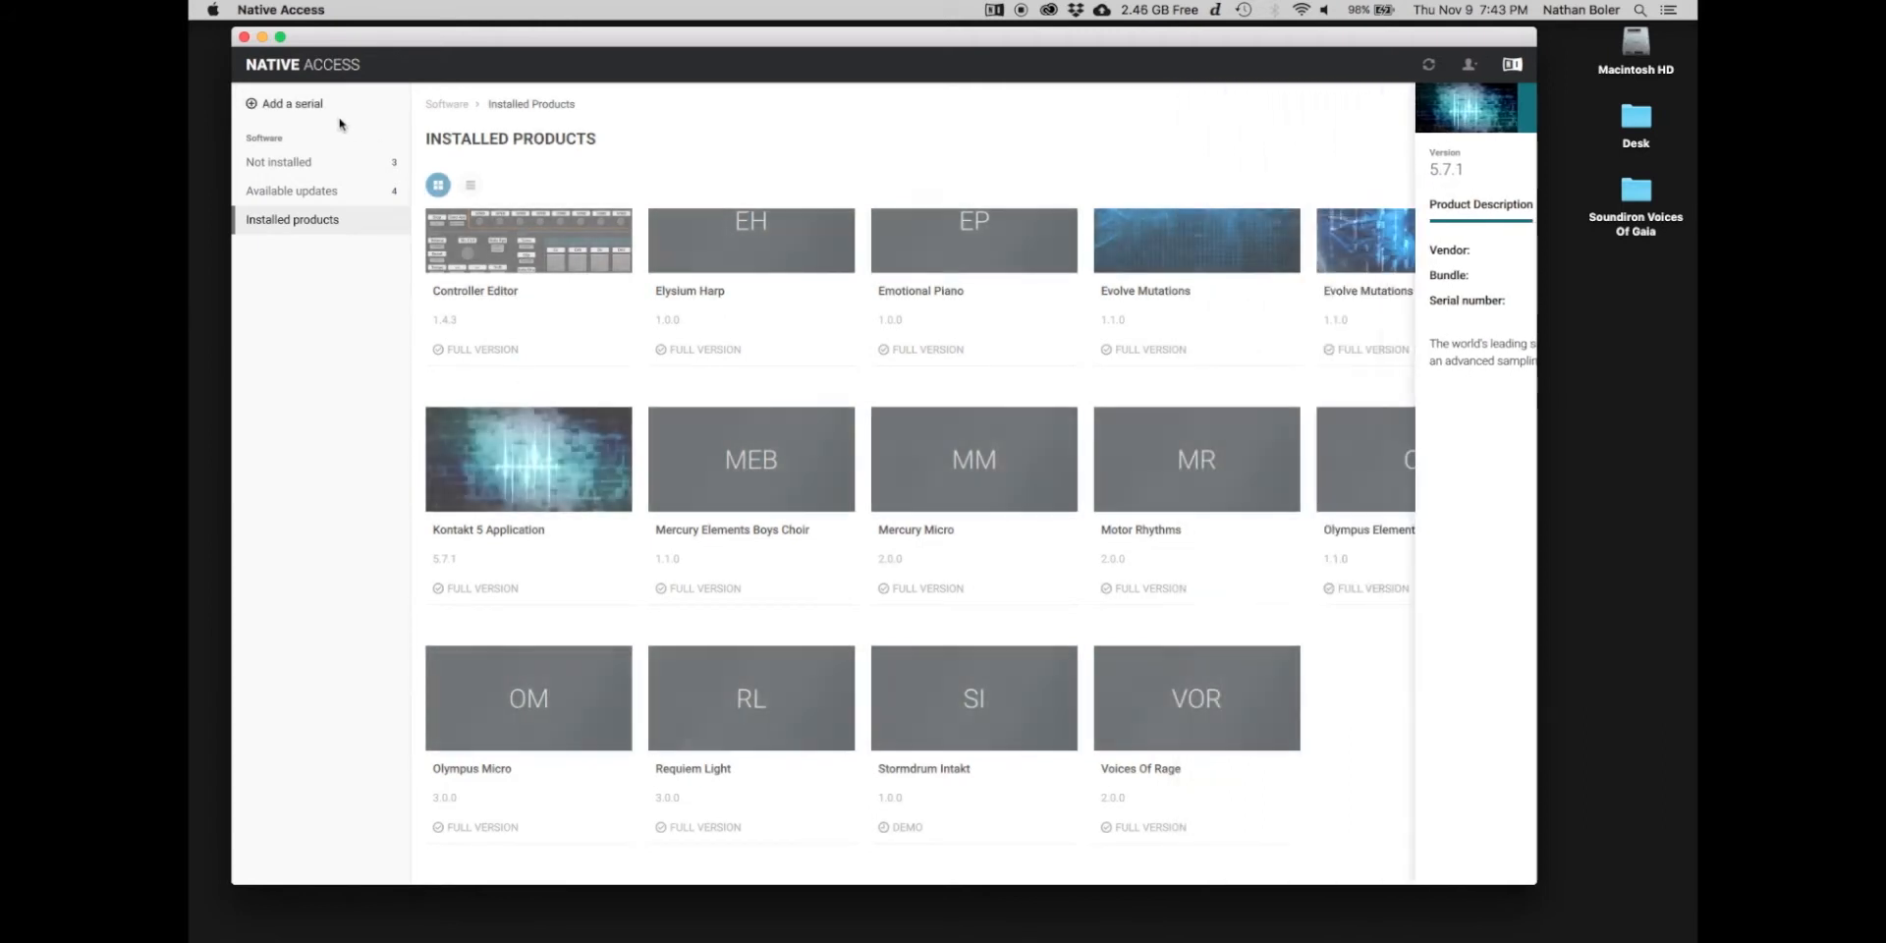
pyautogui.click(290, 104)
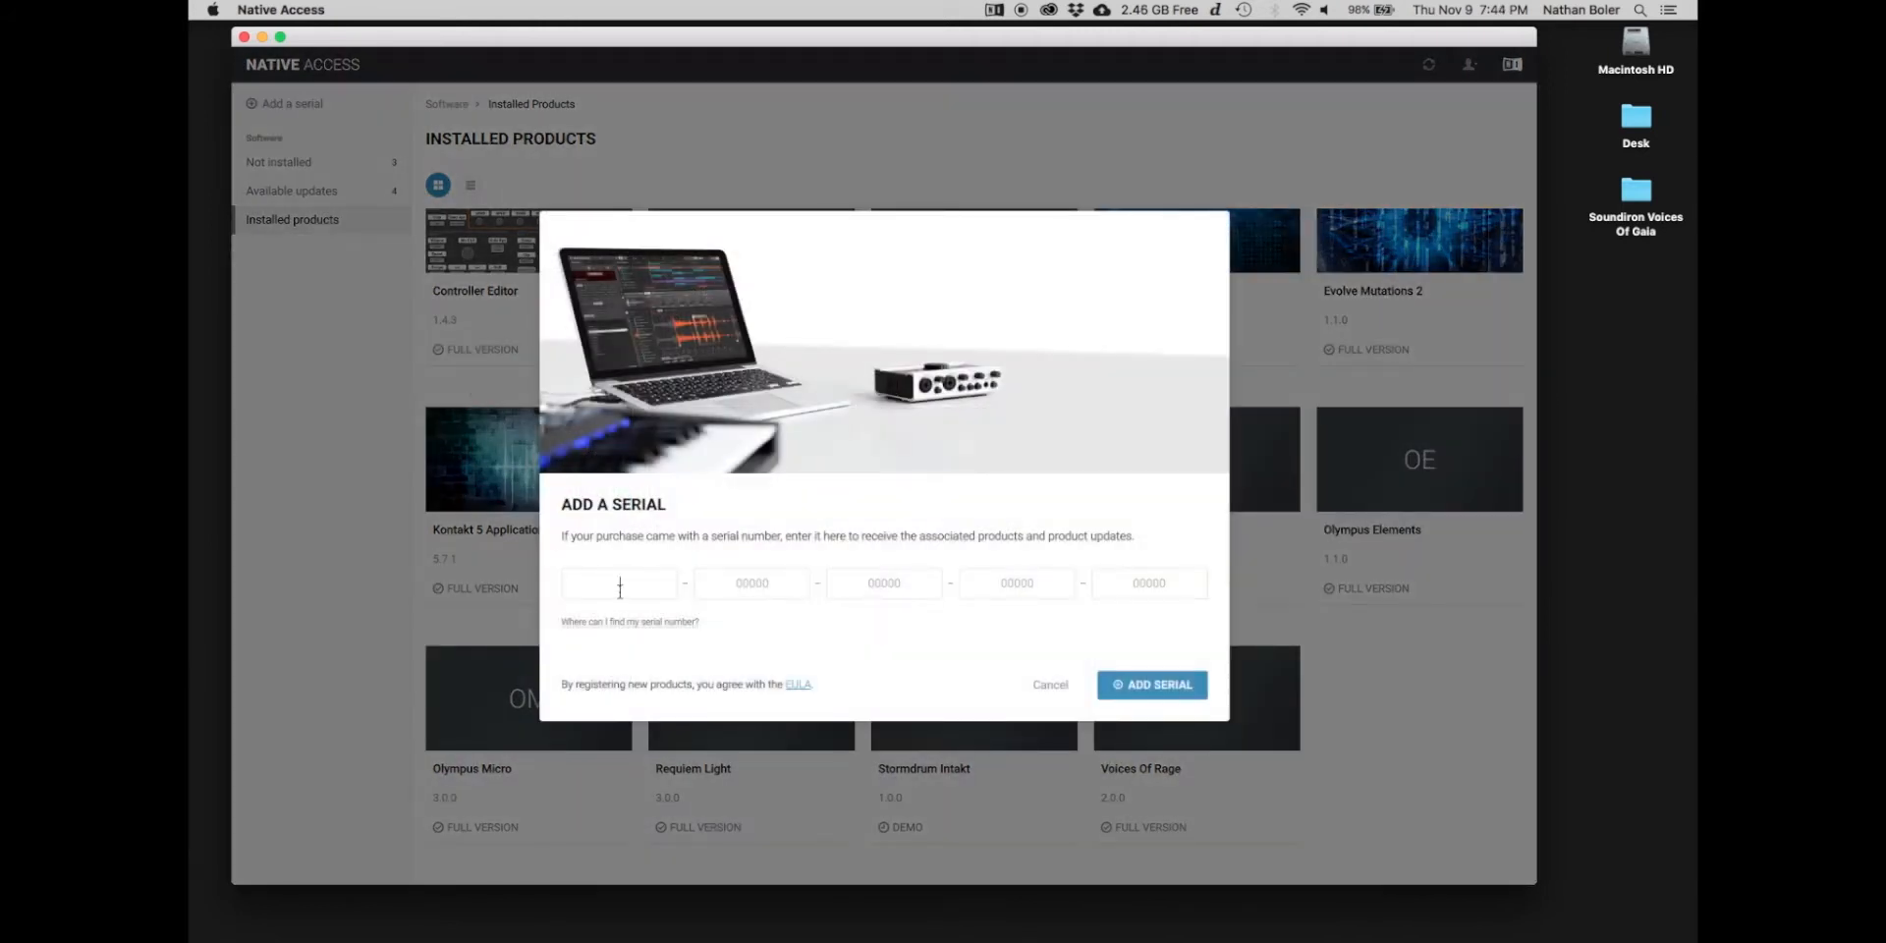
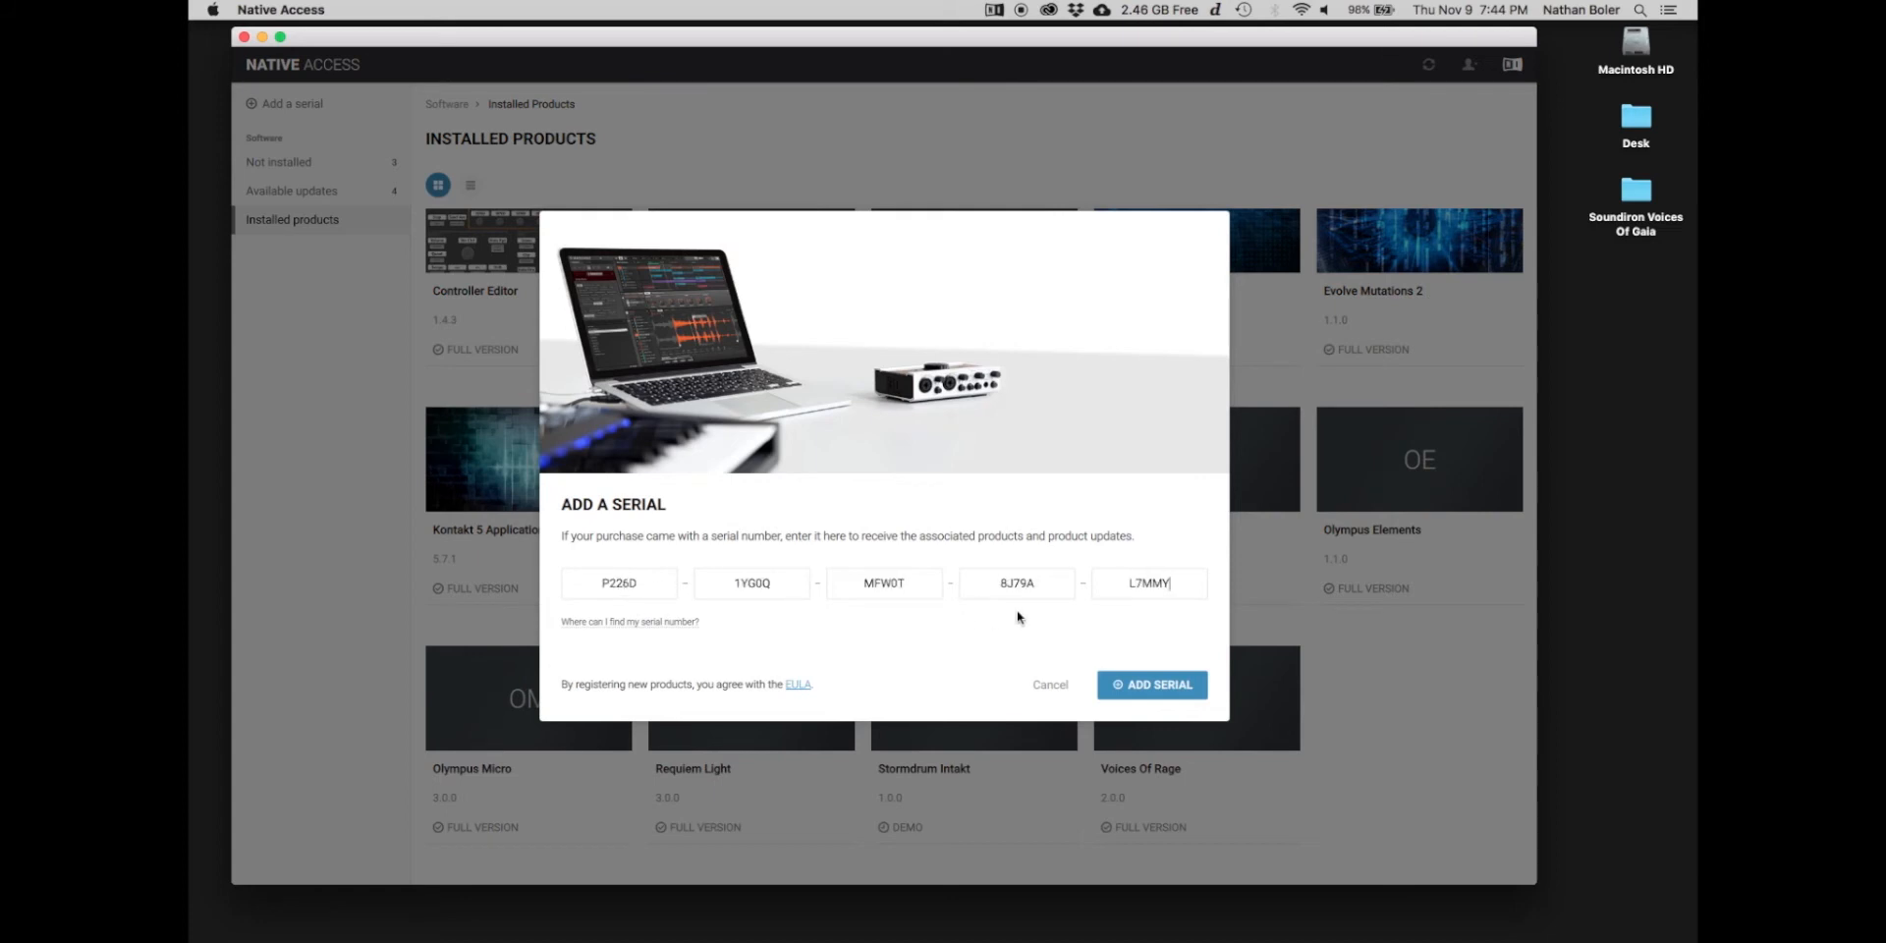
pyautogui.click(1149, 684)
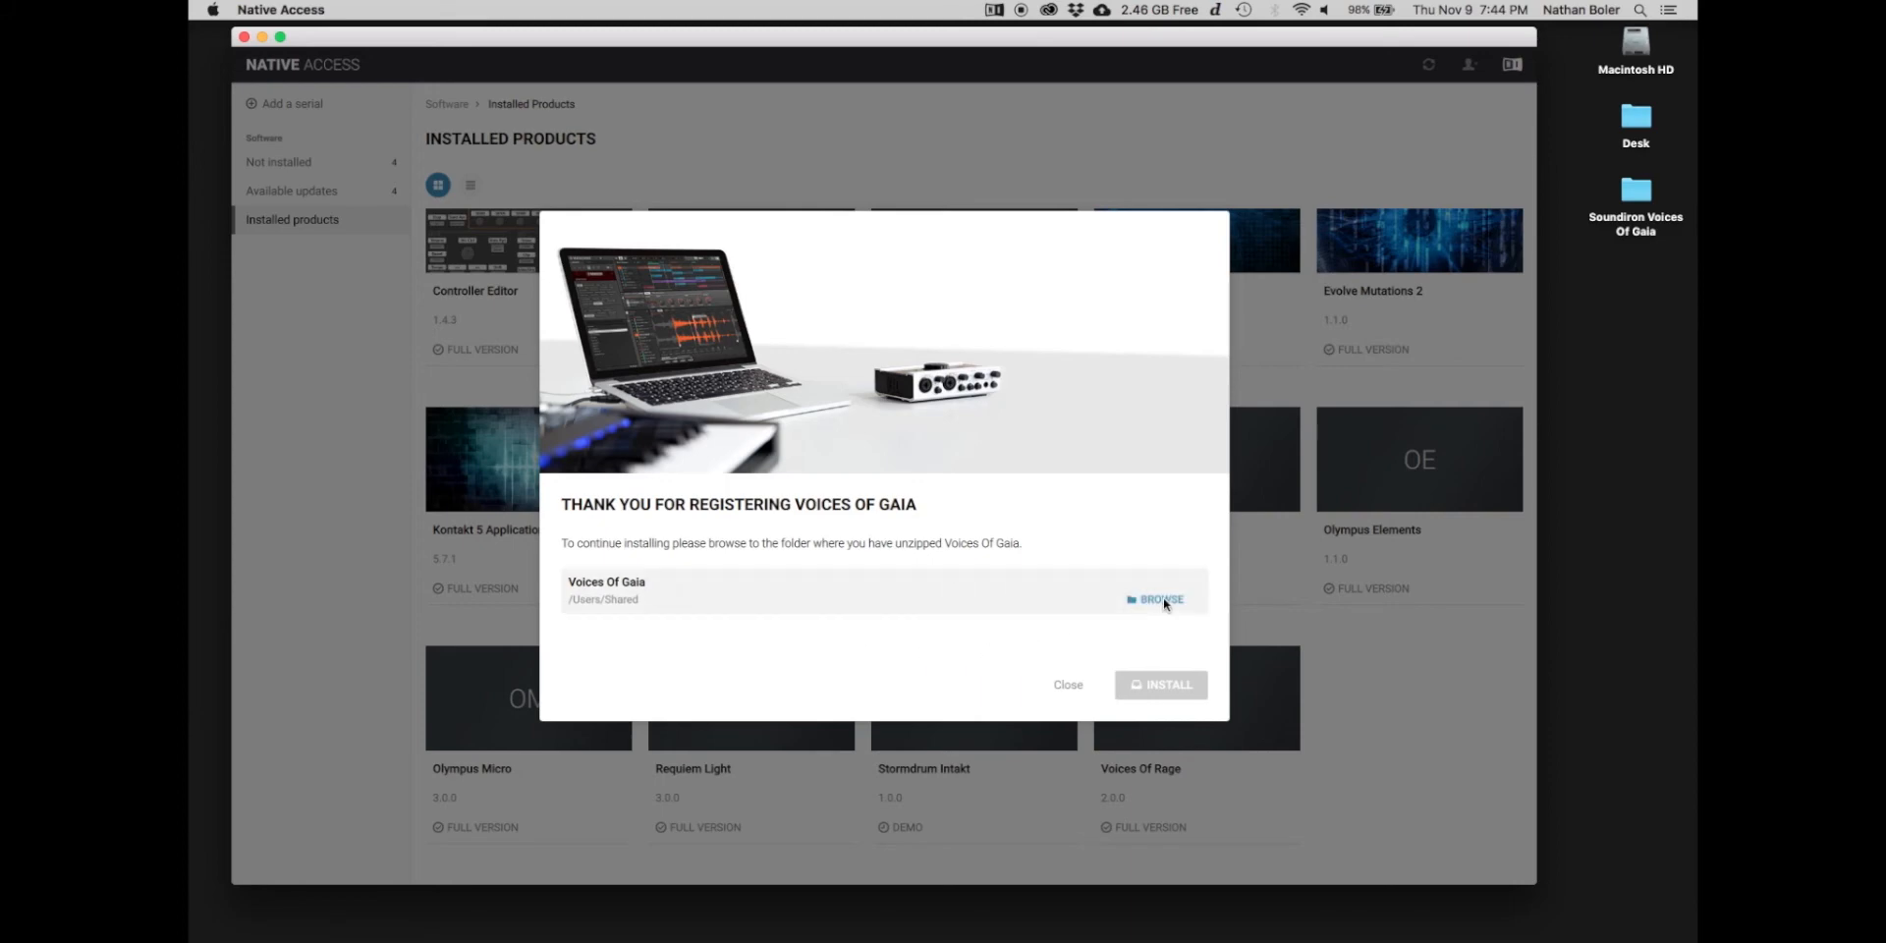
# Point the library to the Soundiron Voices Of Gaia folder on the Desktop and install it
pyautogui.click(1159, 600)
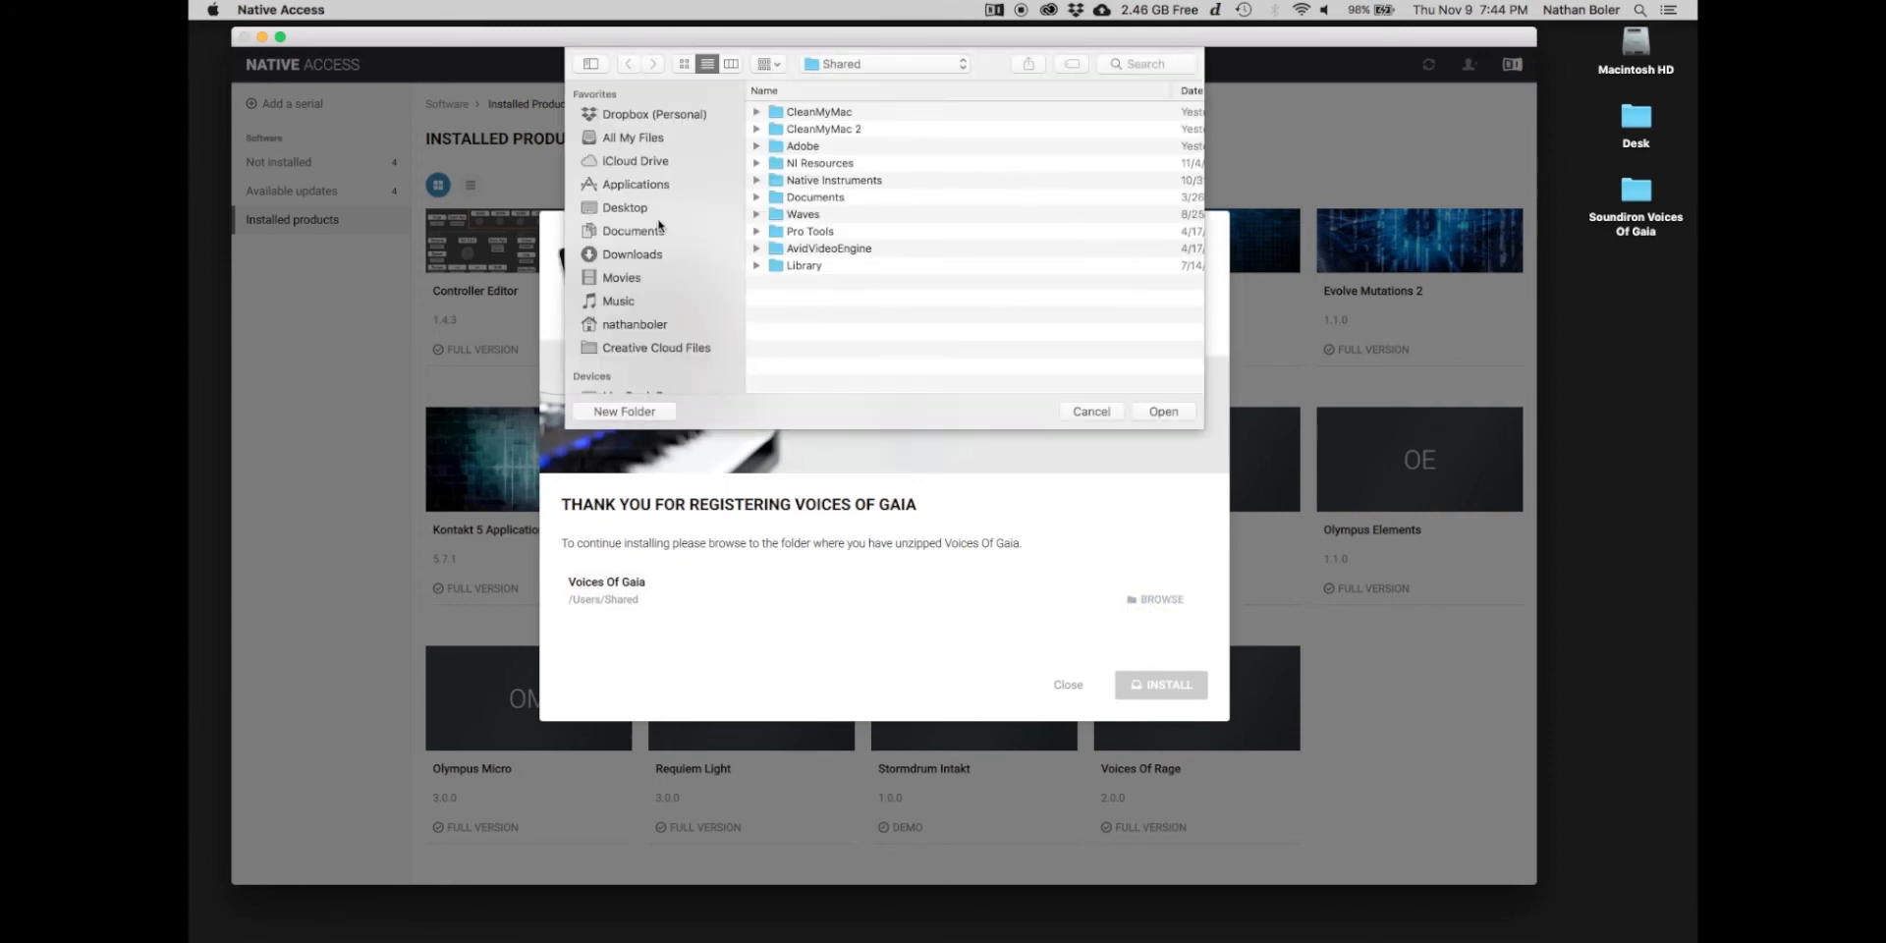
pyautogui.click(623, 206)
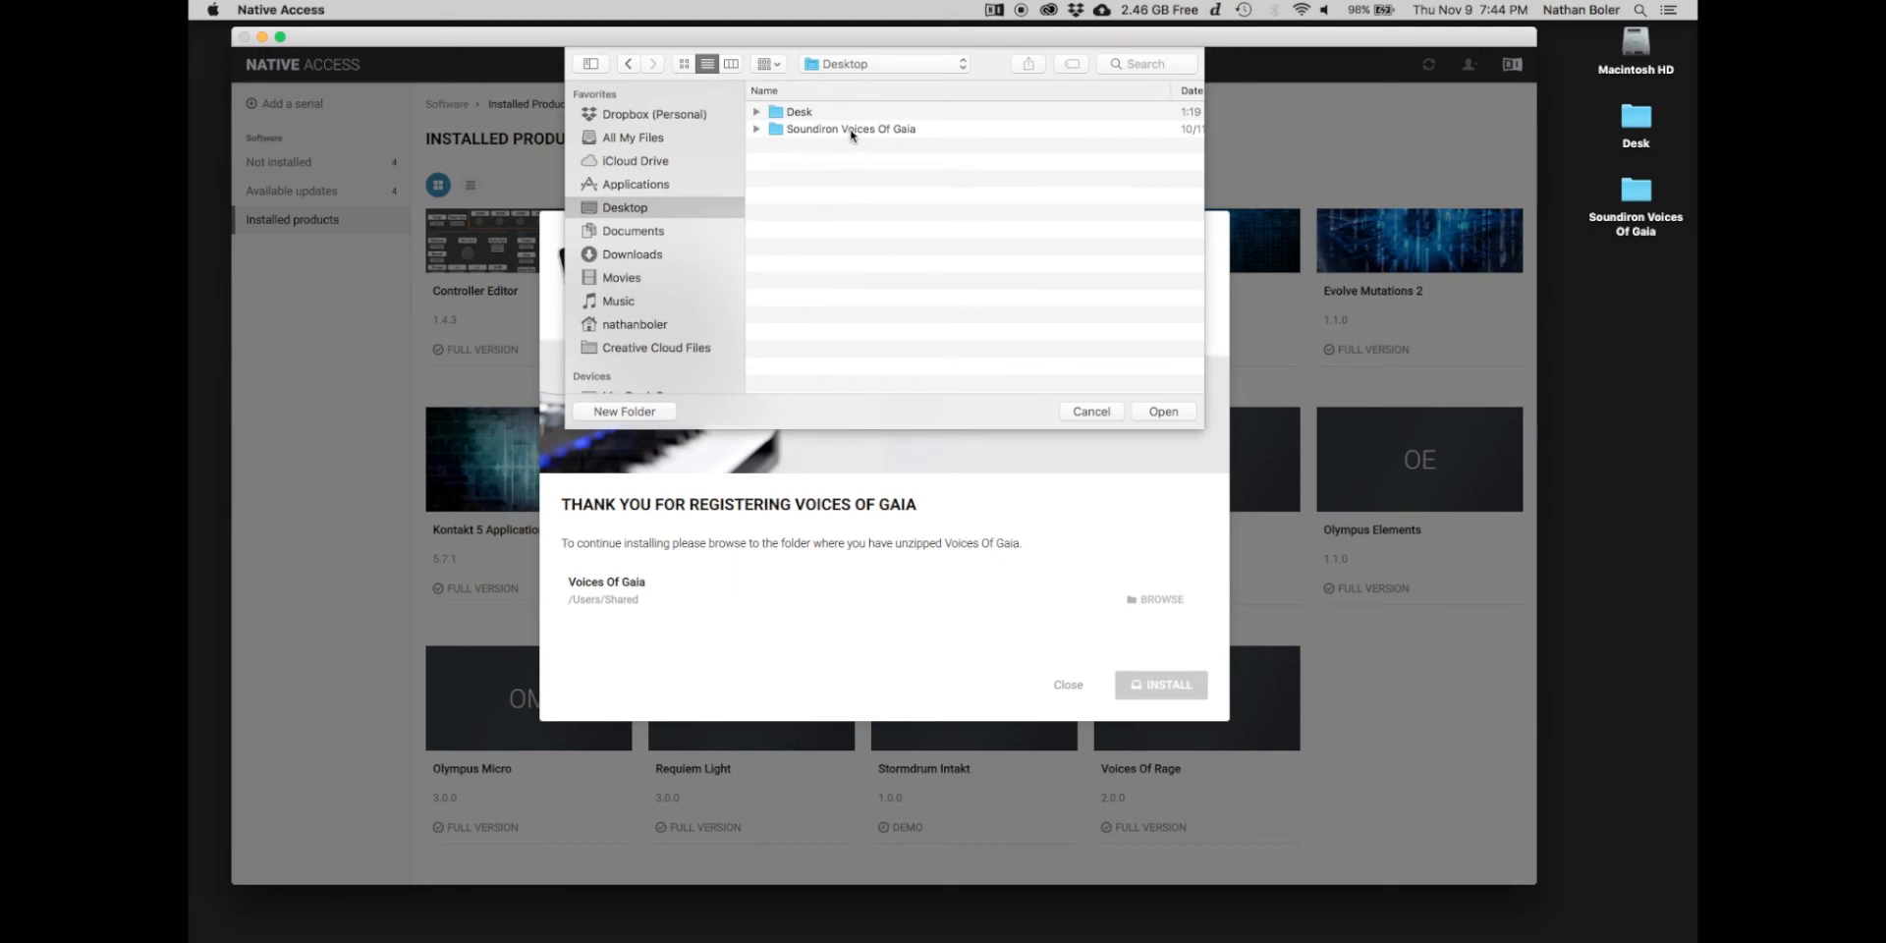
pyautogui.doubleClick(849, 129)
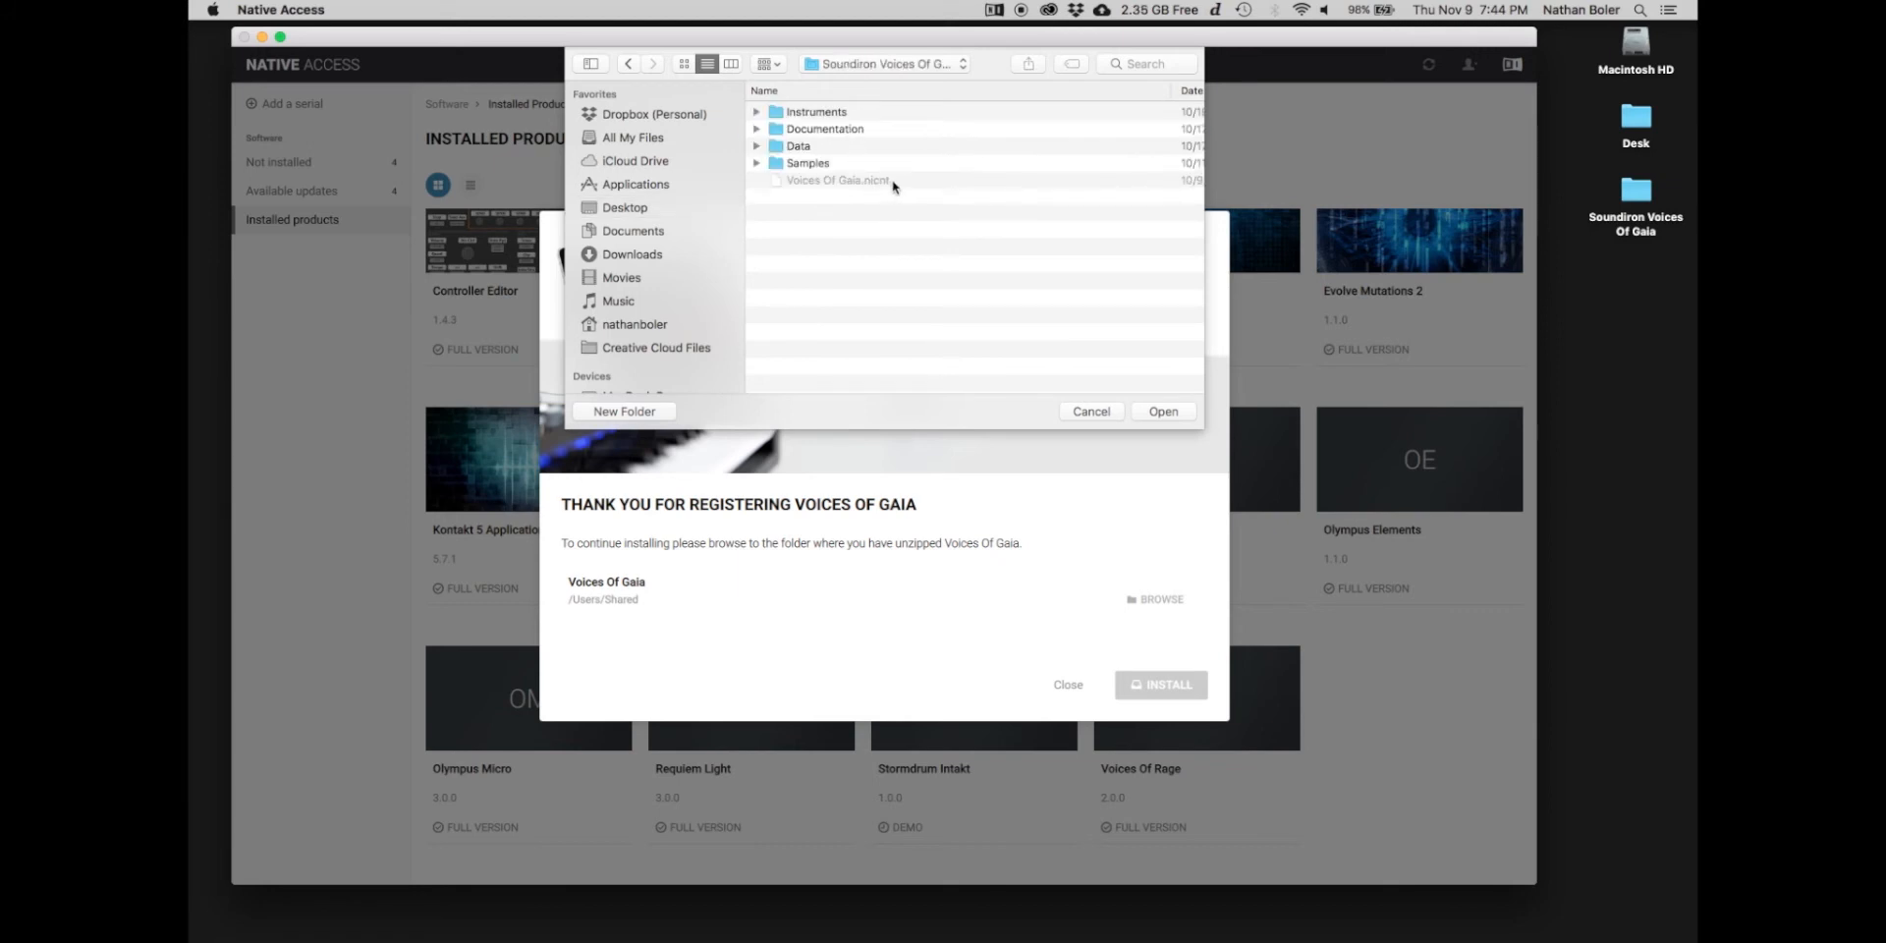
pyautogui.click(1090, 410)
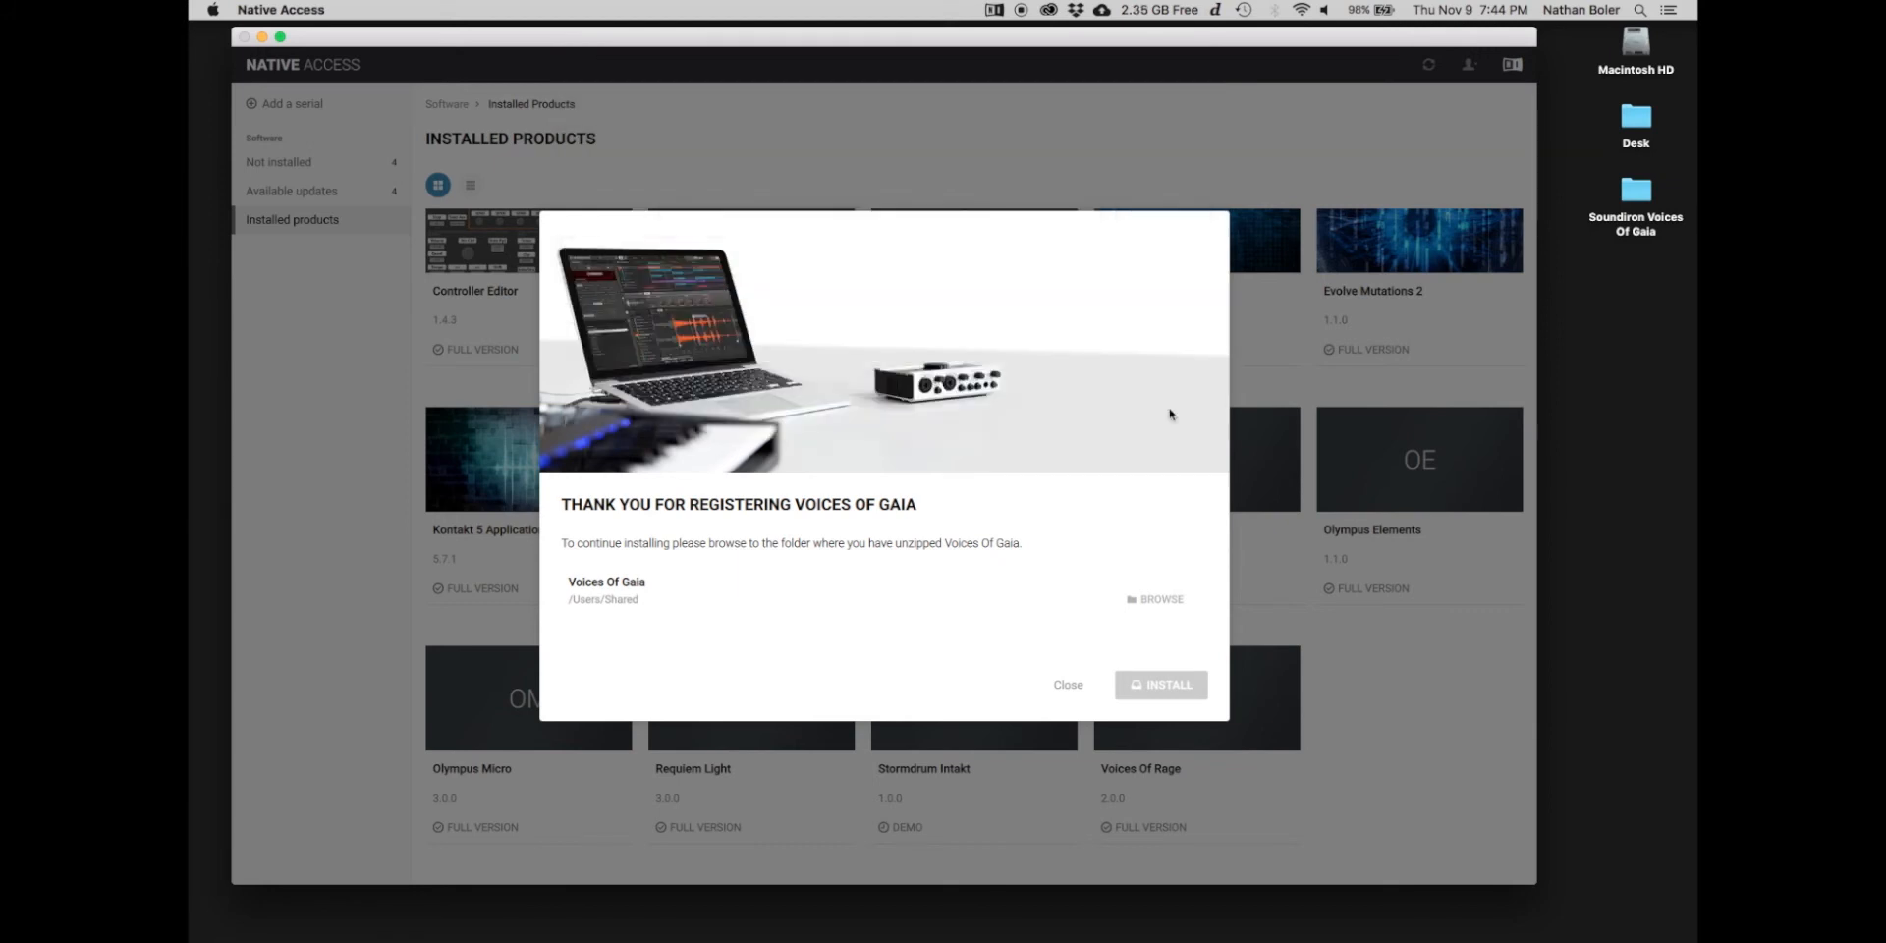
pyautogui.click(1065, 683)
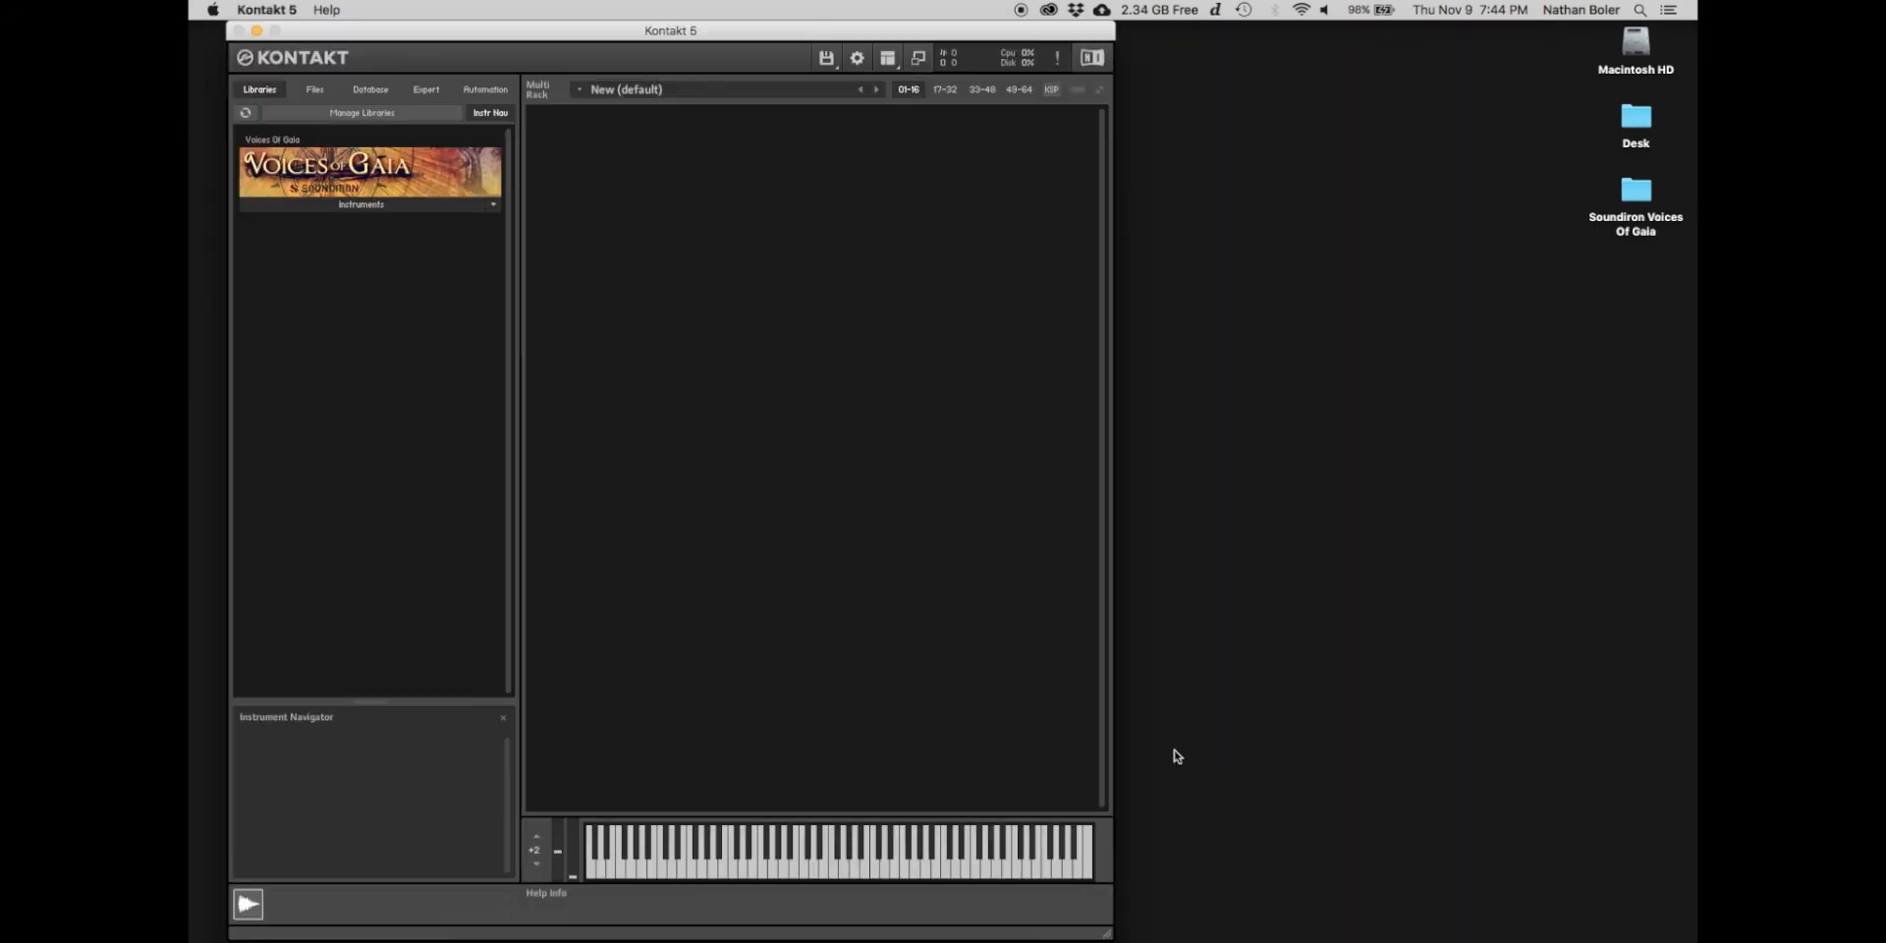
pyautogui.moveTo(373, 192)
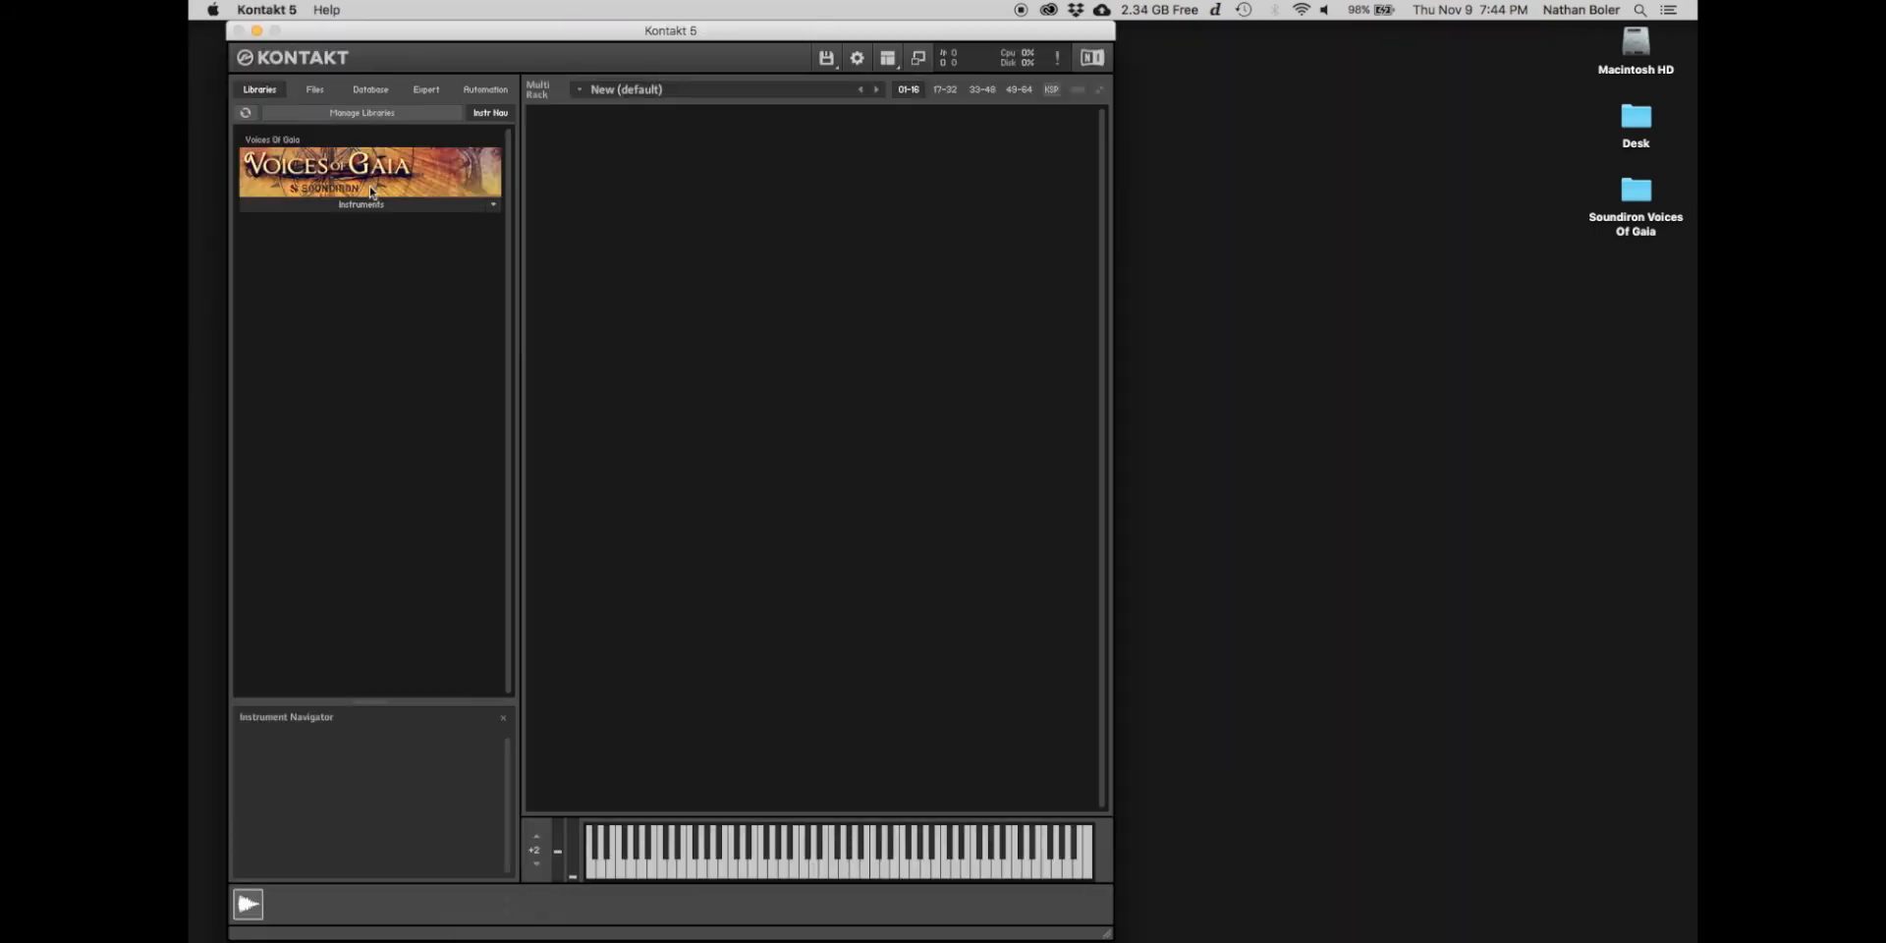
# Browse Voices of Gaia's Instruments into the Francesca folder and select Francesca Atonal.nki
pyautogui.click(362, 203)
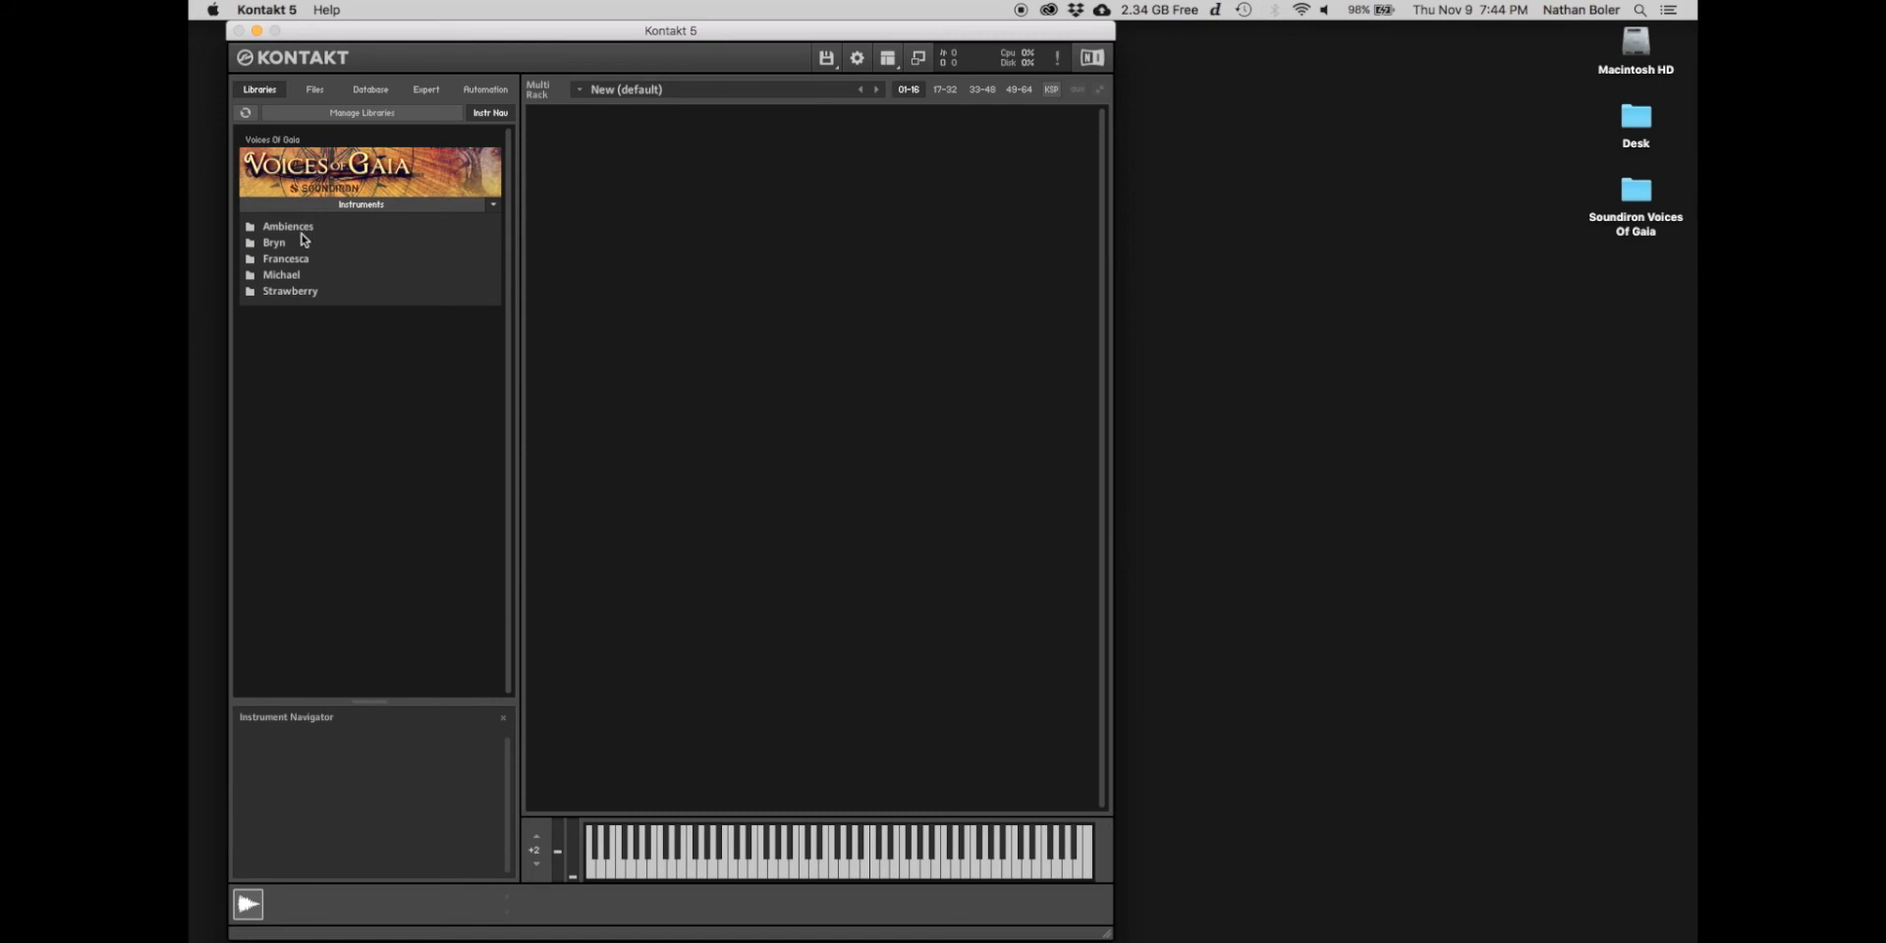
pyautogui.click(287, 258)
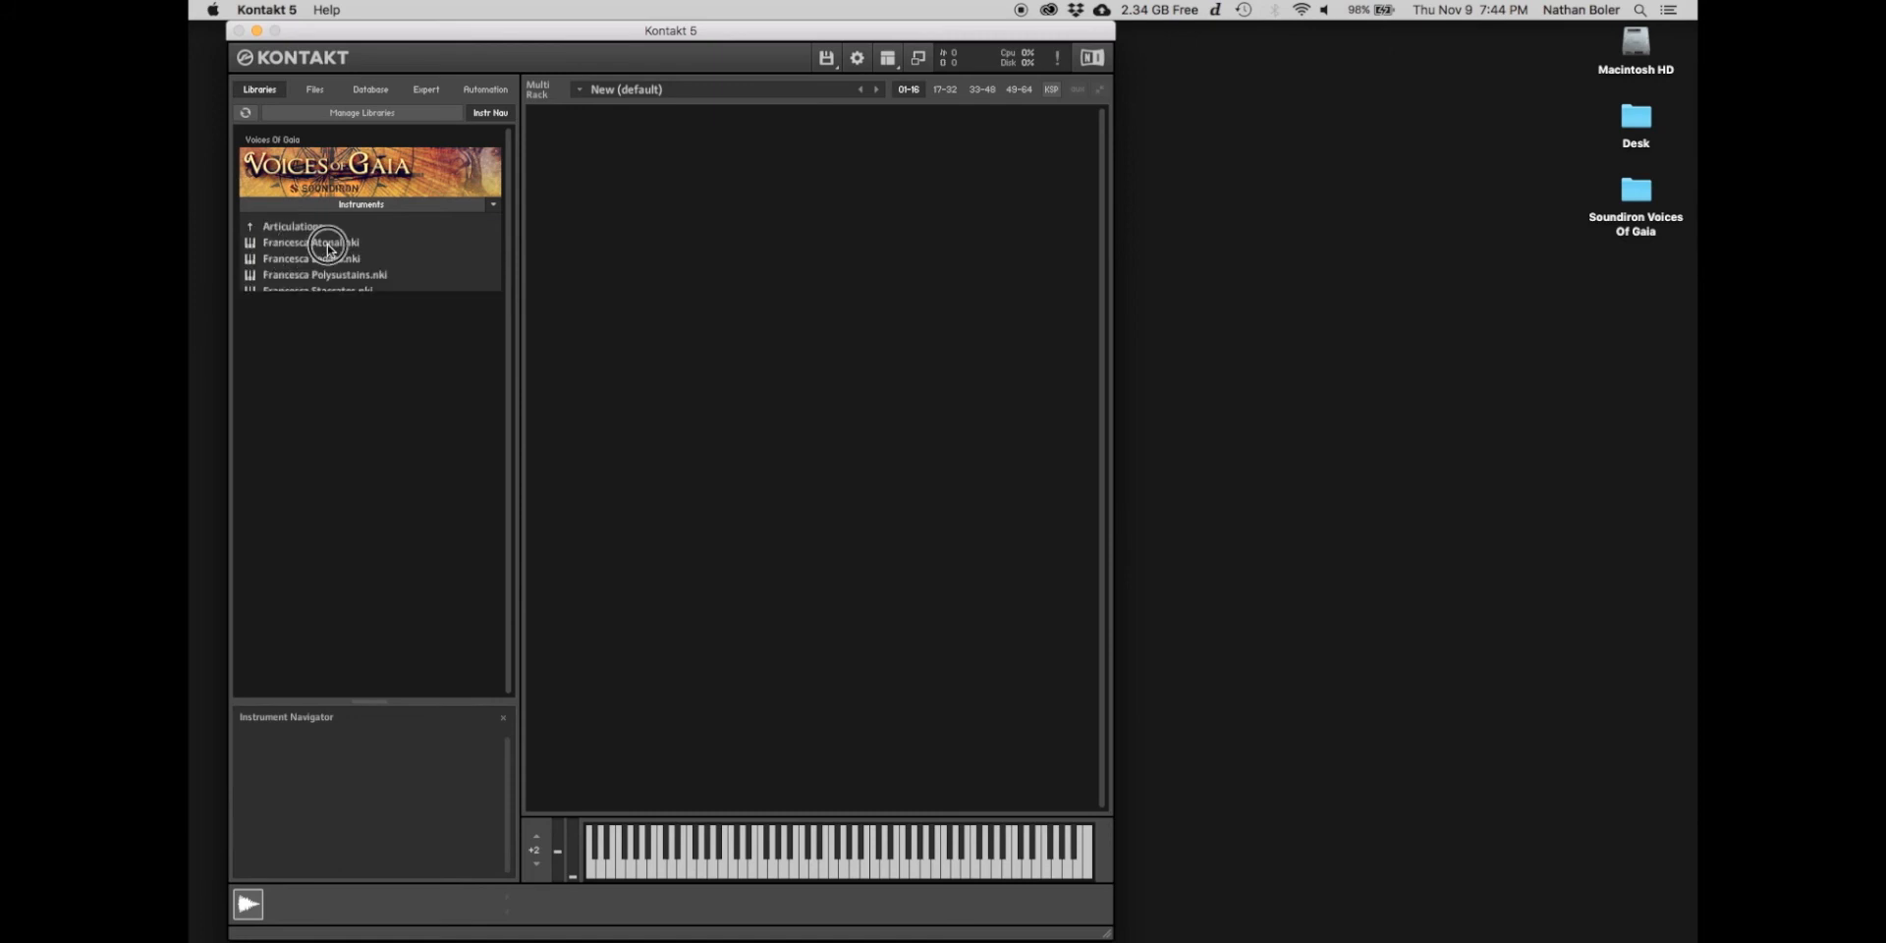
pyautogui.click(310, 241)
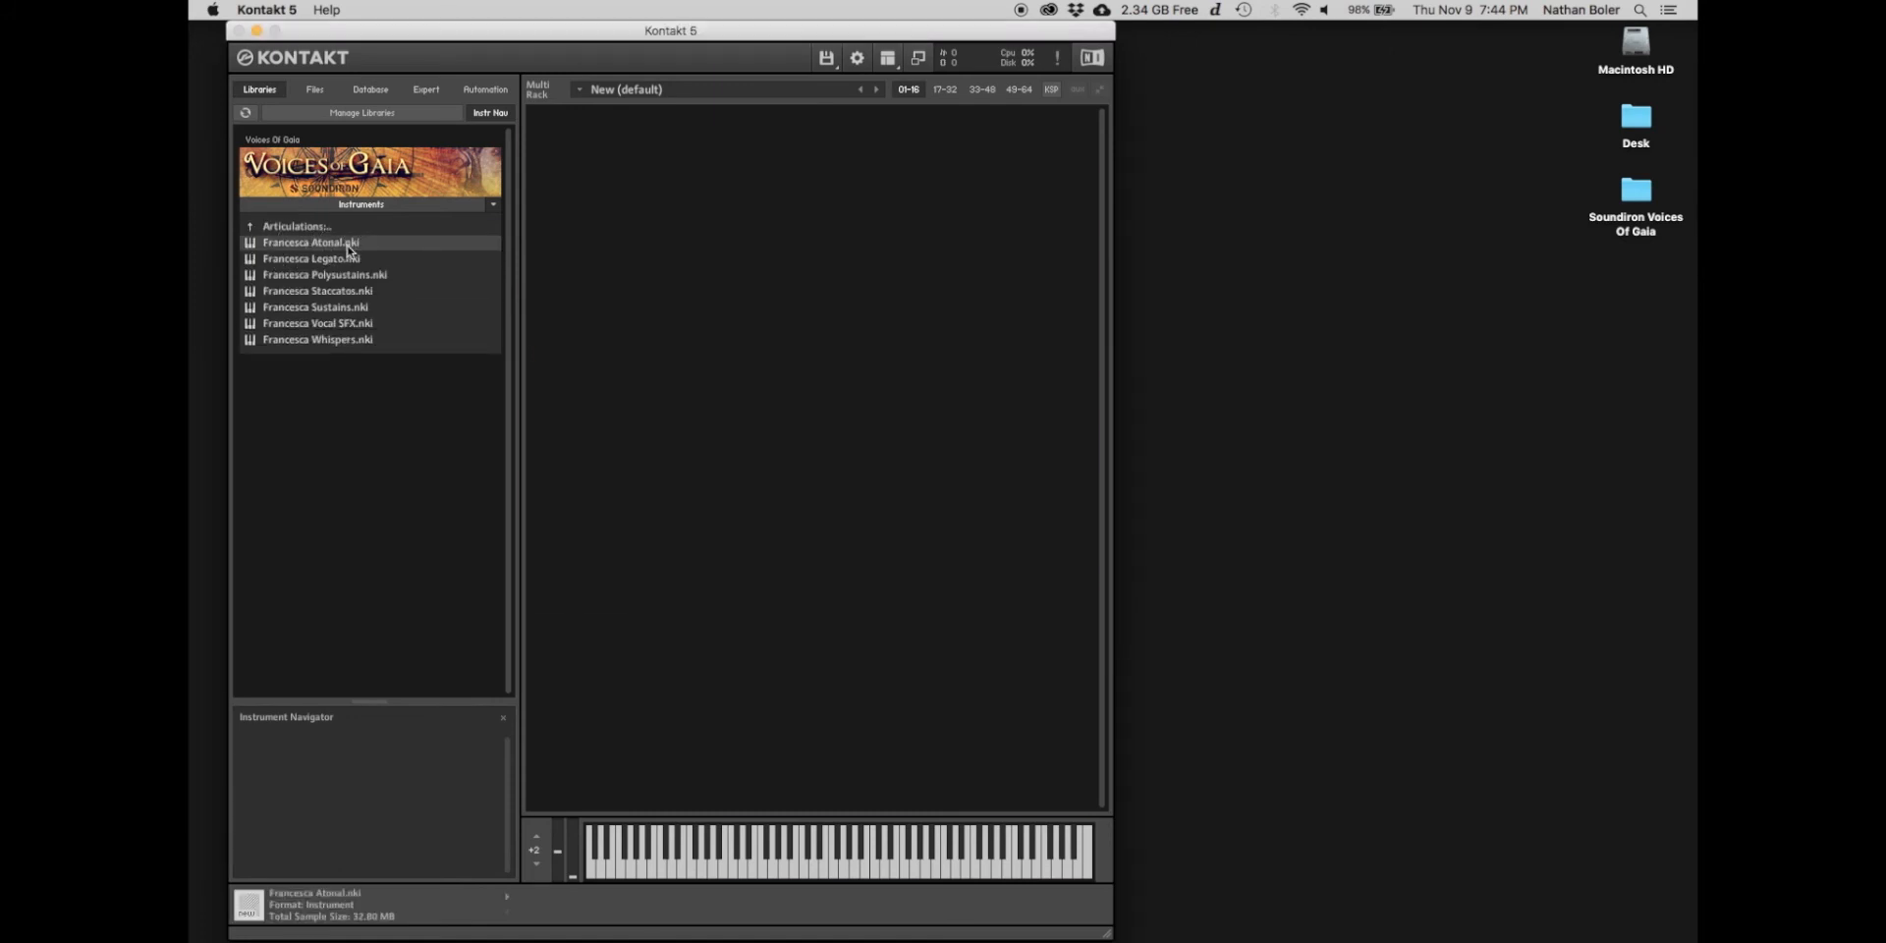
# Load Francesca Atonal.nki and play a note on the on-screen keyboard
pyautogui.doubleClick(310, 242)
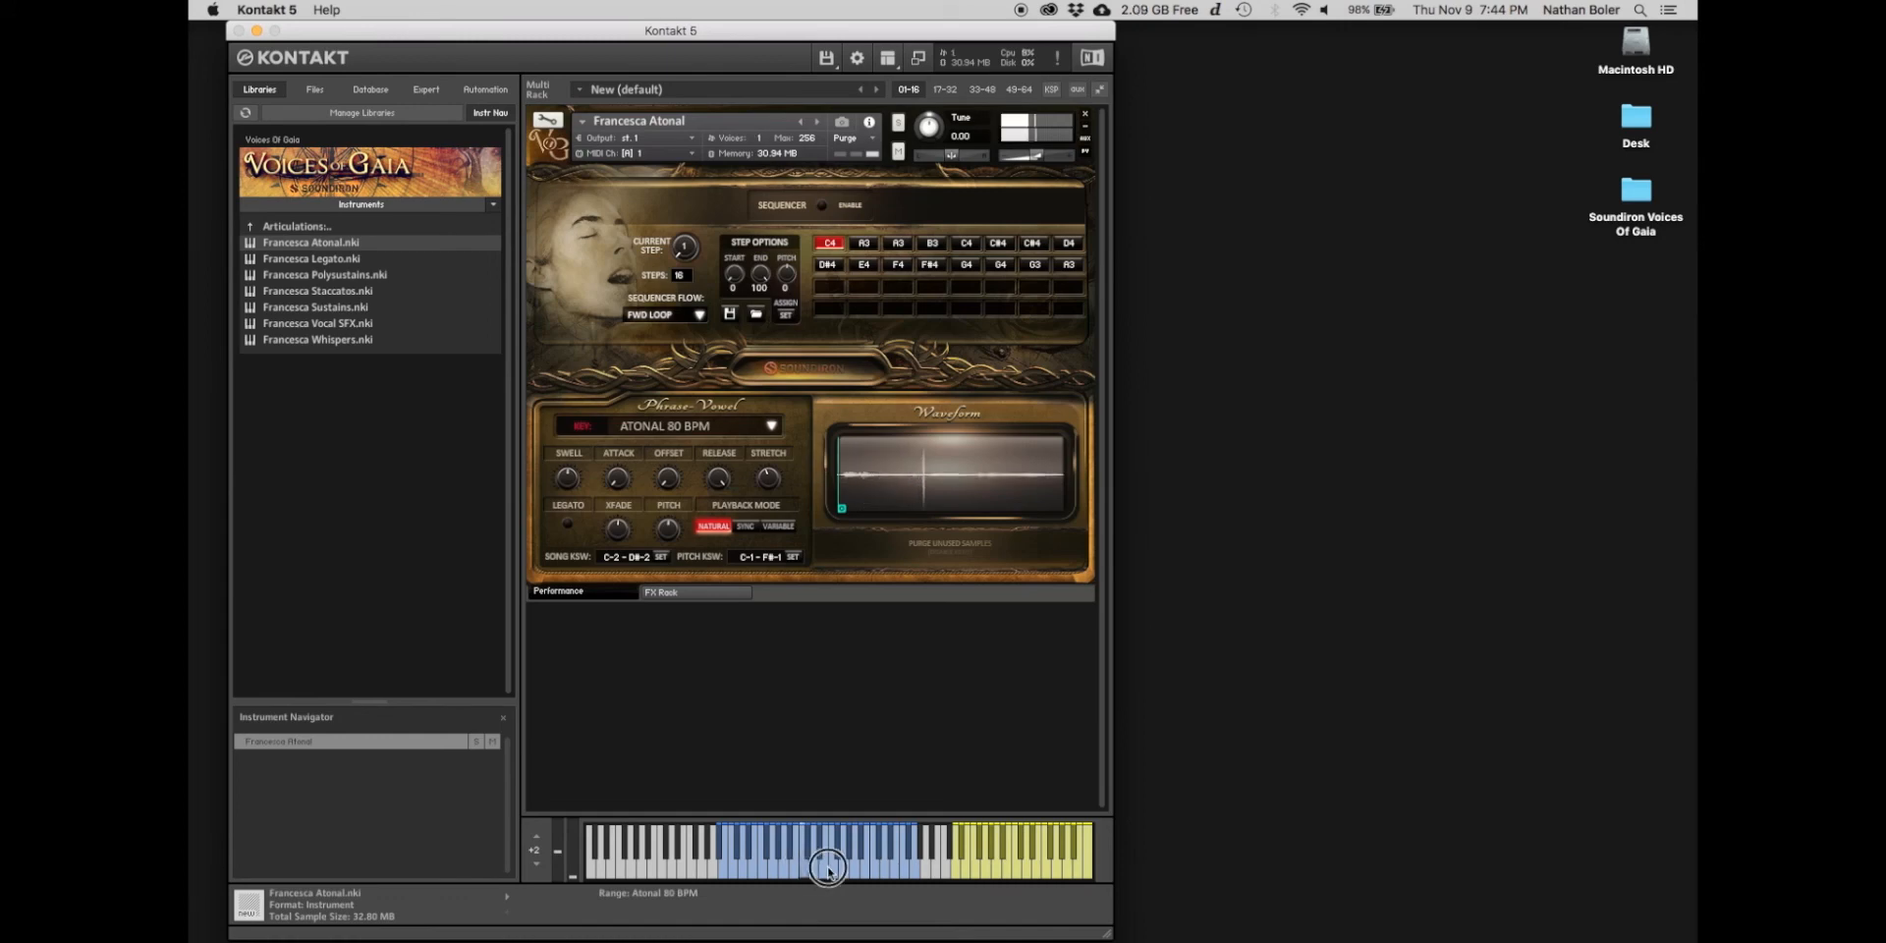
pyautogui.click(912, 869)
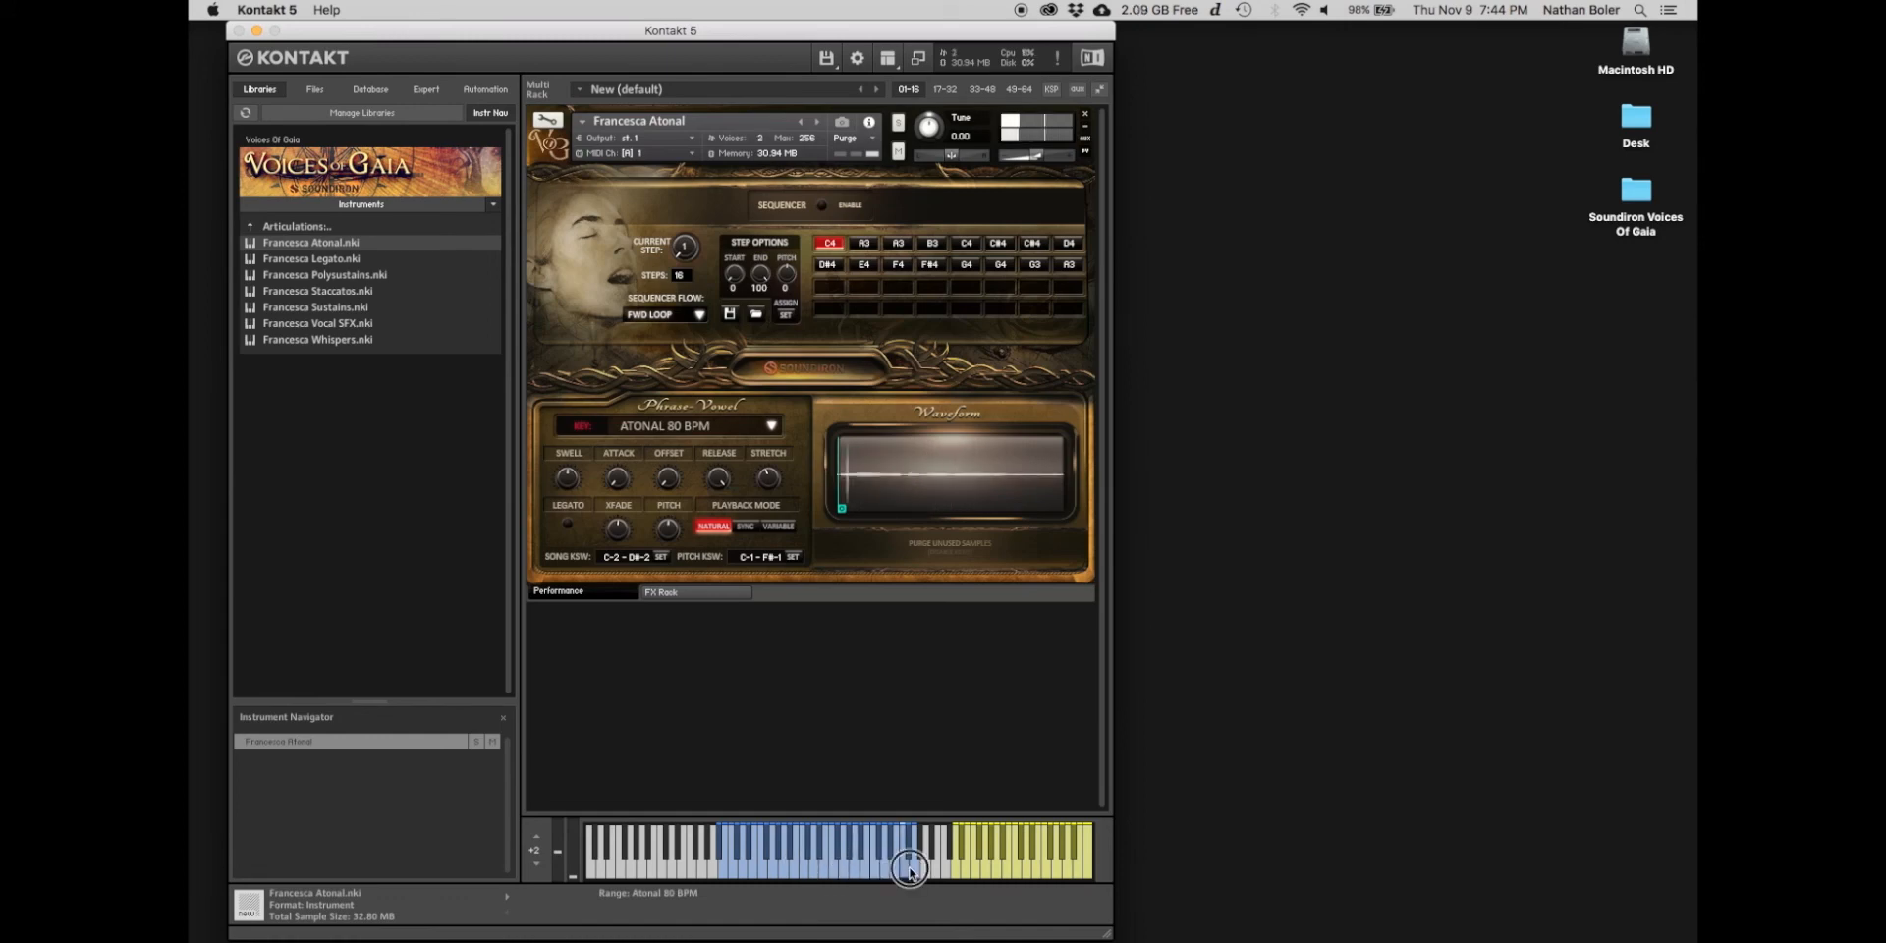